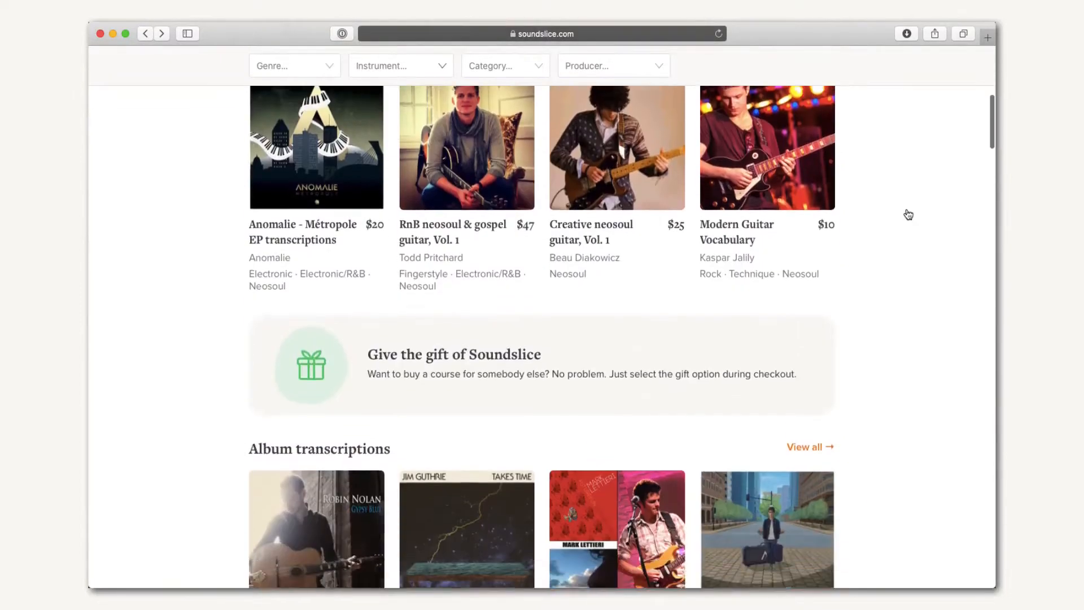
Step: Enter the opening description line 'this course for gypsy-jazz guitarist' on the course sales-page settings
scroll("down", 3)
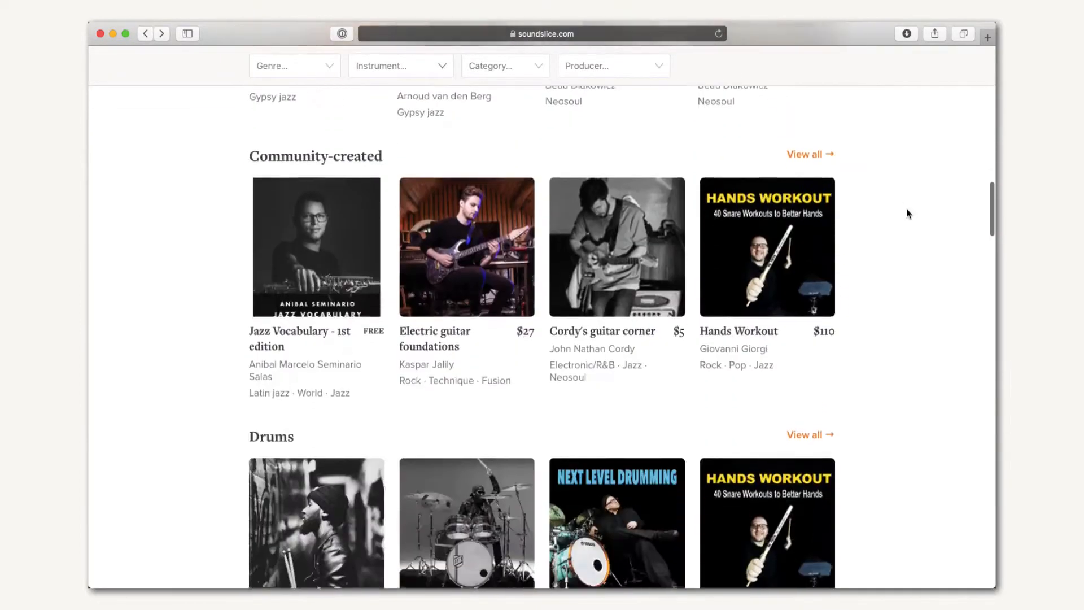
left_click(400, 66)
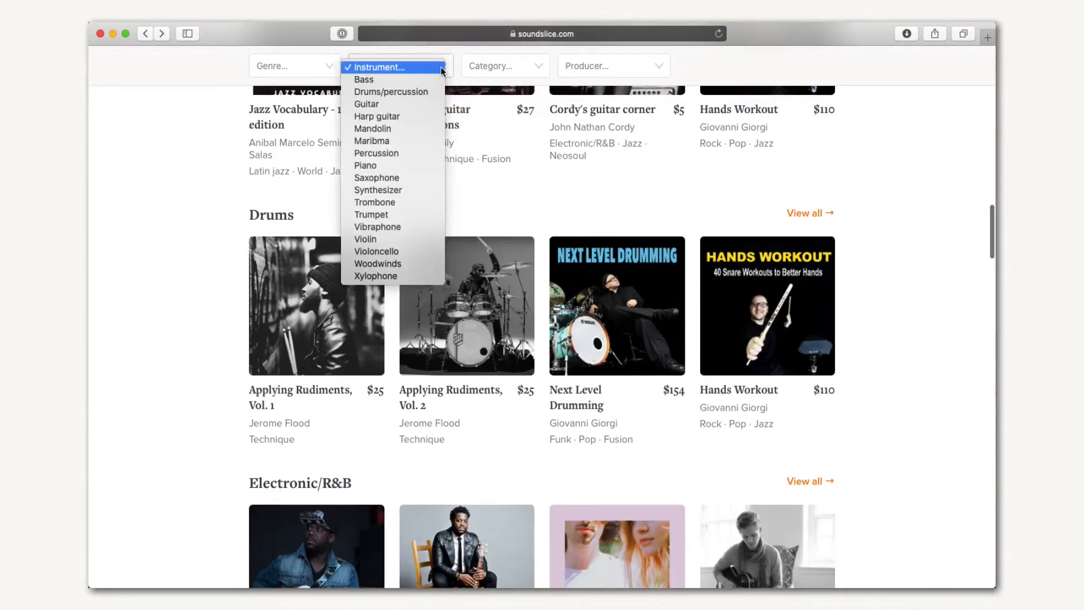
left_click(372, 129)
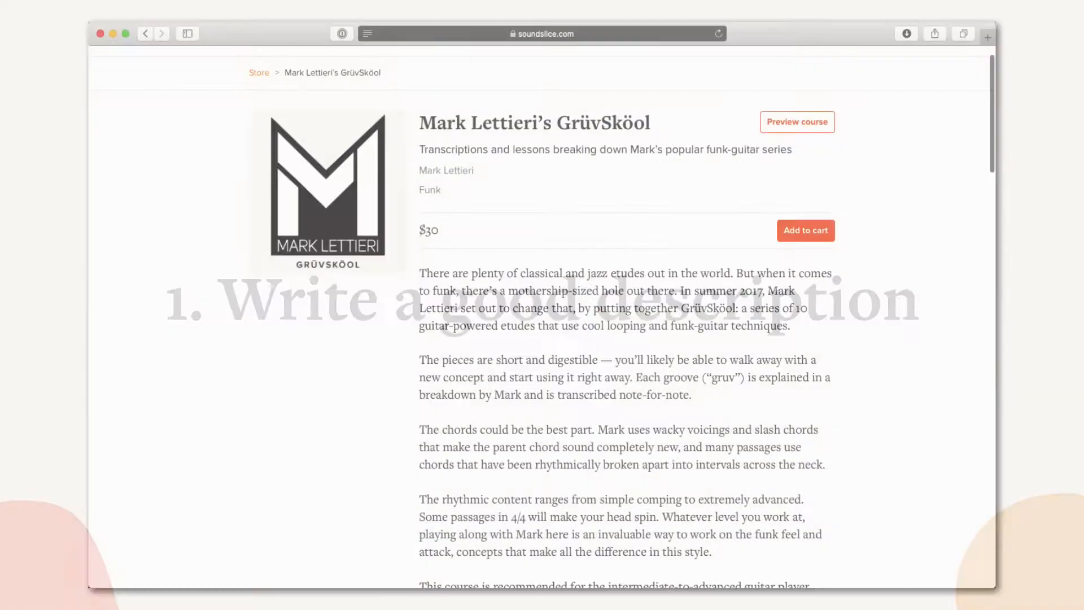
scroll("down", 3)
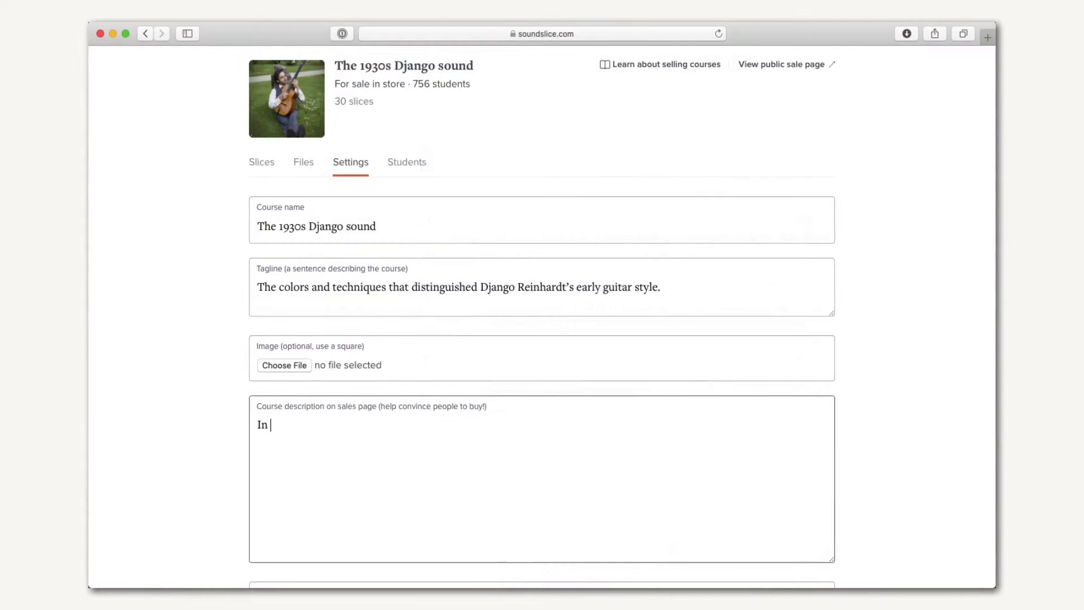
type("this course for gypsy-jazz guitarist")
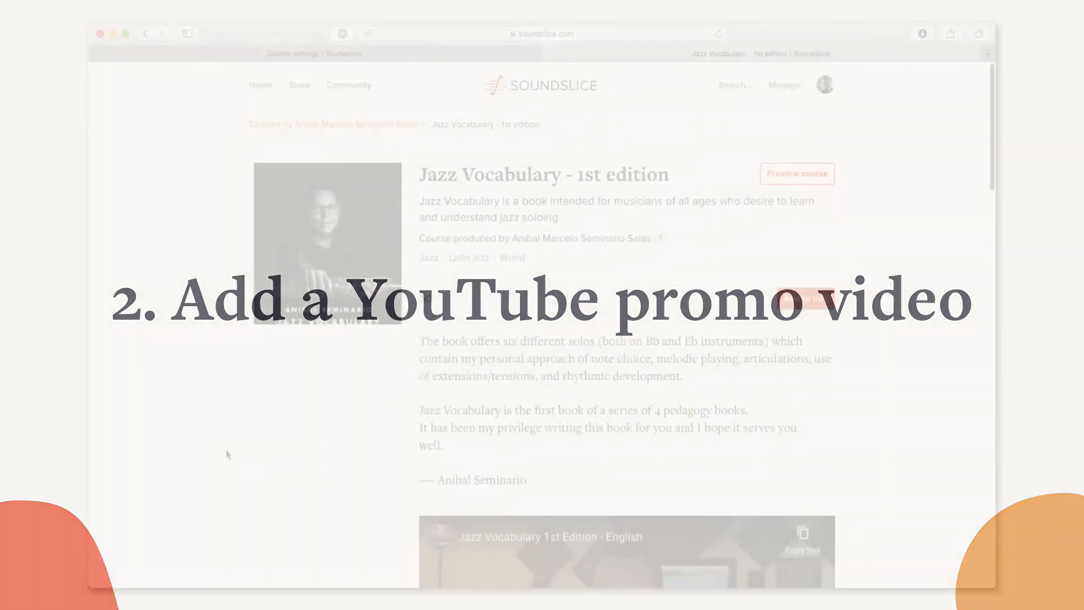
scroll("down", 3)
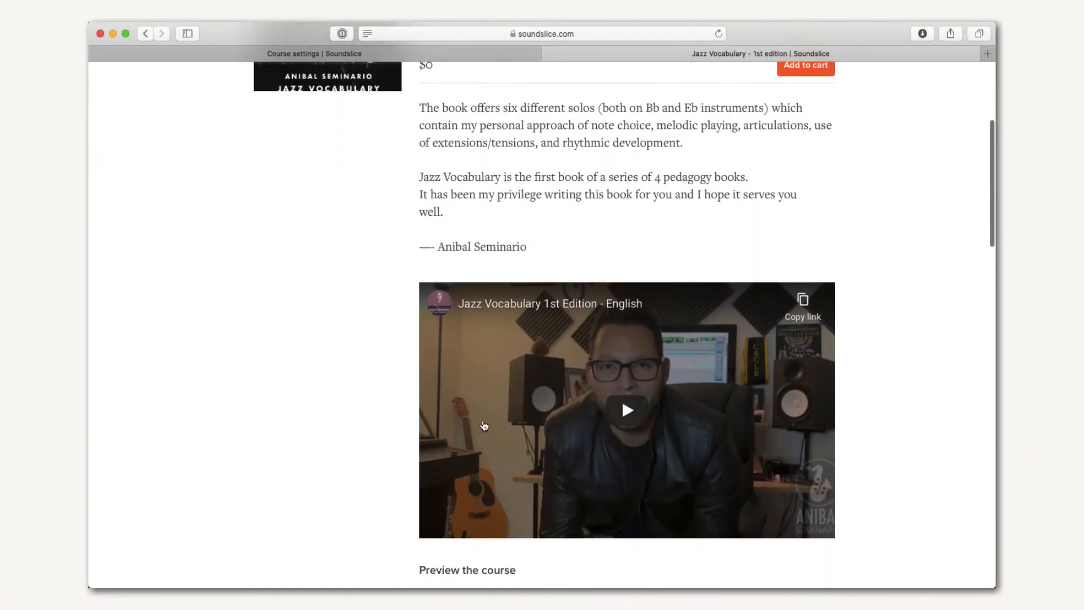
left_click(625, 410)
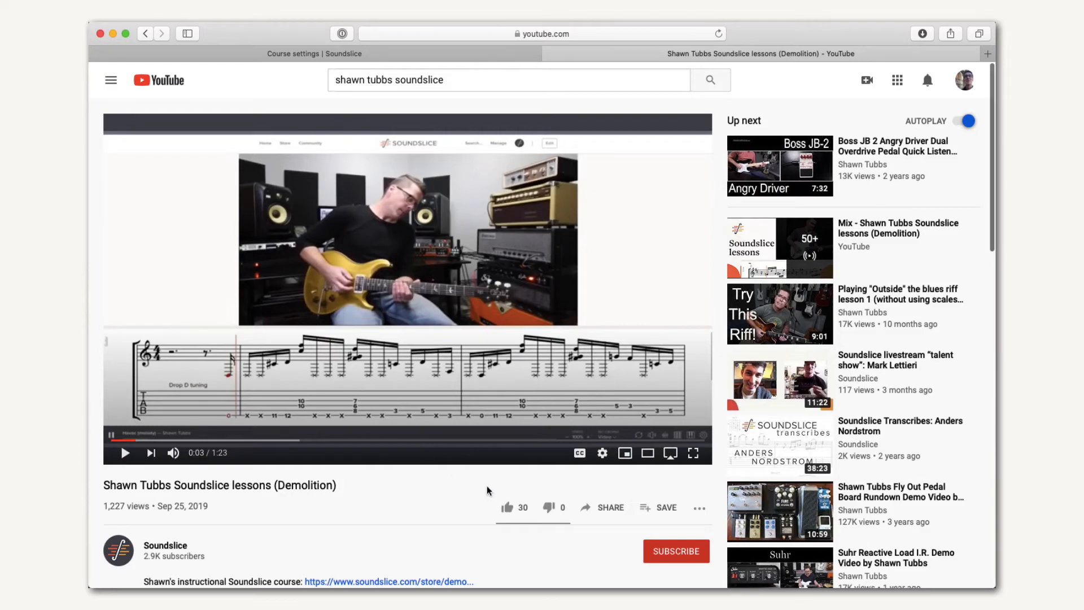
Step: Copy the Shawn Tubbs video's short share link and return to the course settings
left_click(602, 507)
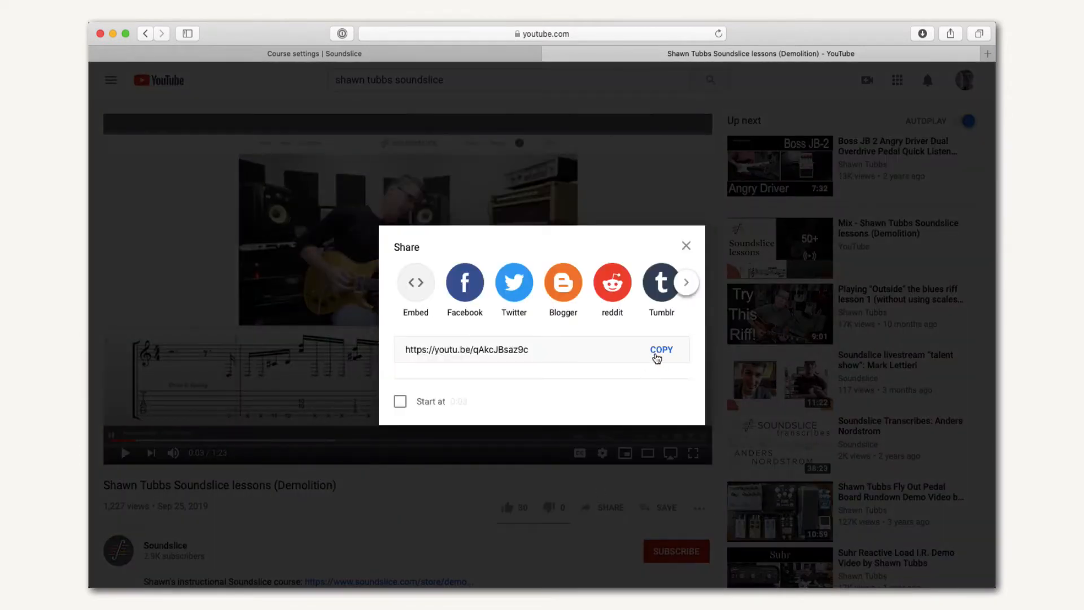
left_click(661, 350)
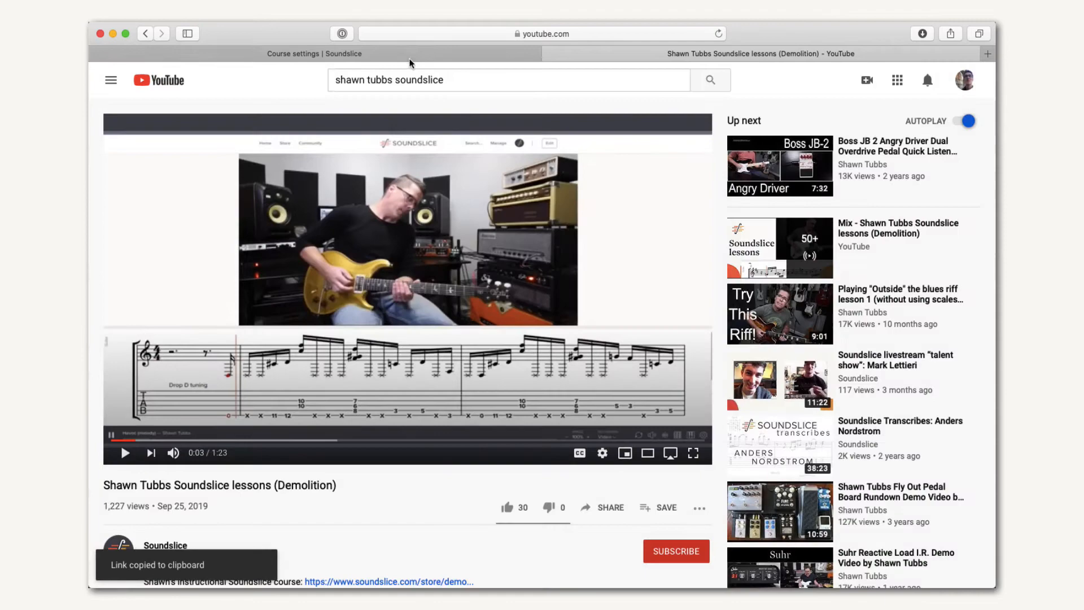
left_click(309, 53)
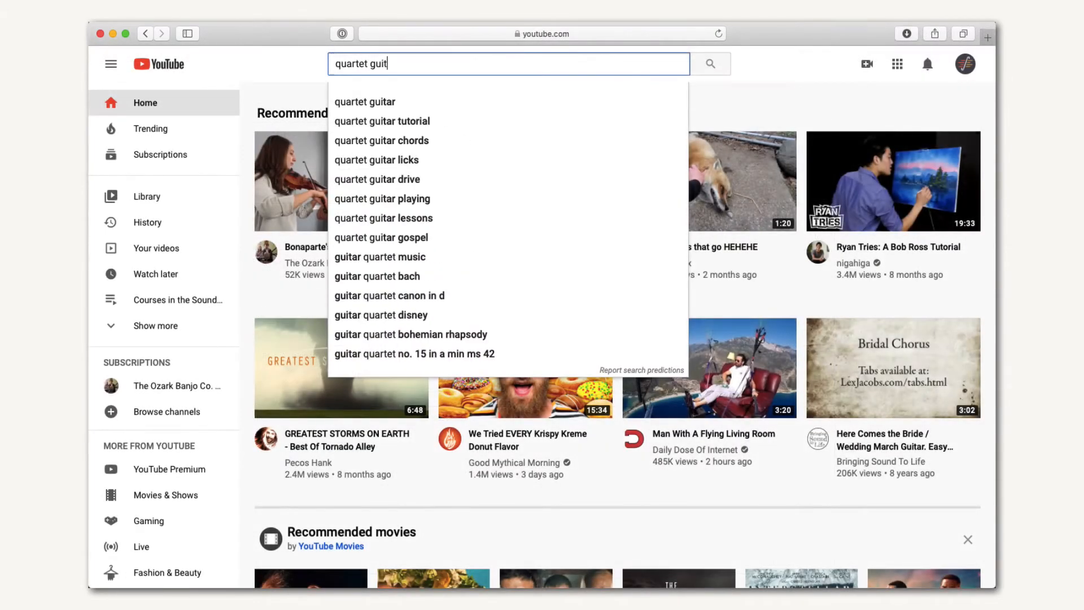
Step: Search YouTube for 'anomalie les' to reach the Anomalie transcriptions video
left_click(364, 102)
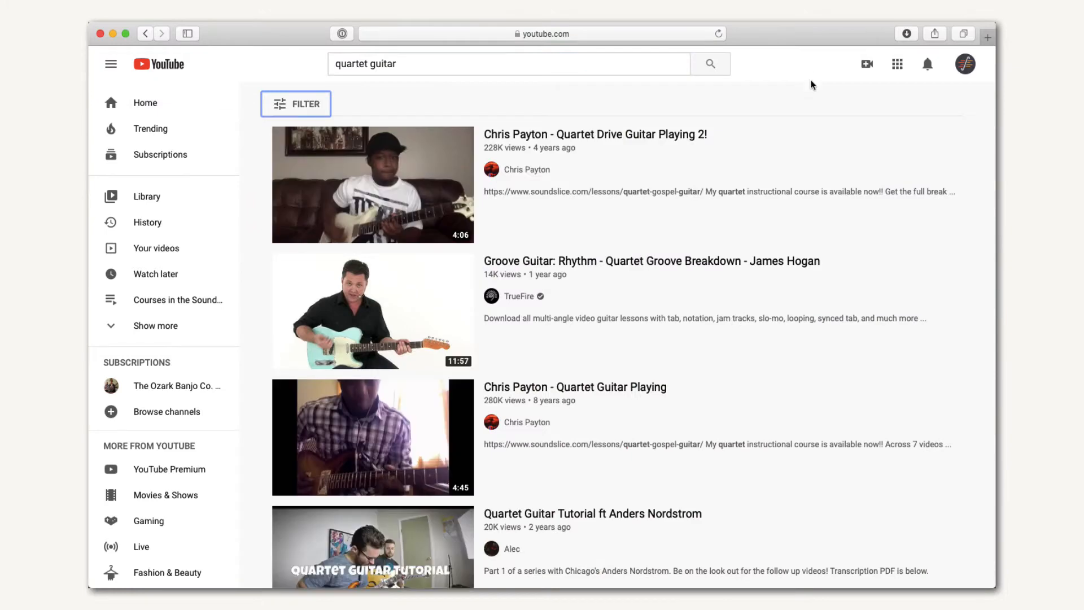
left_click(372, 185)
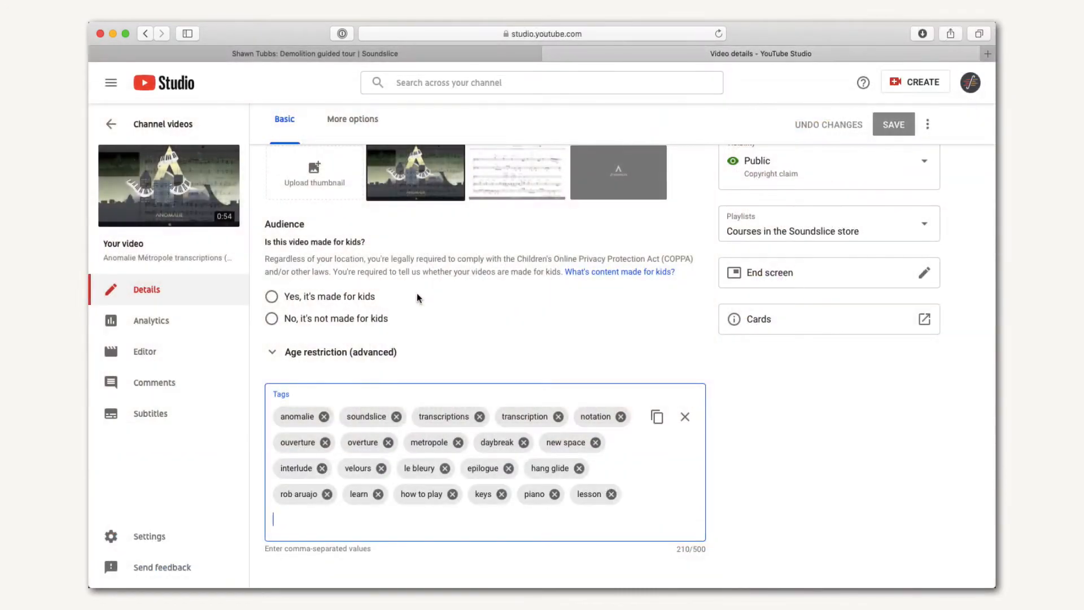
type("anomalie les")
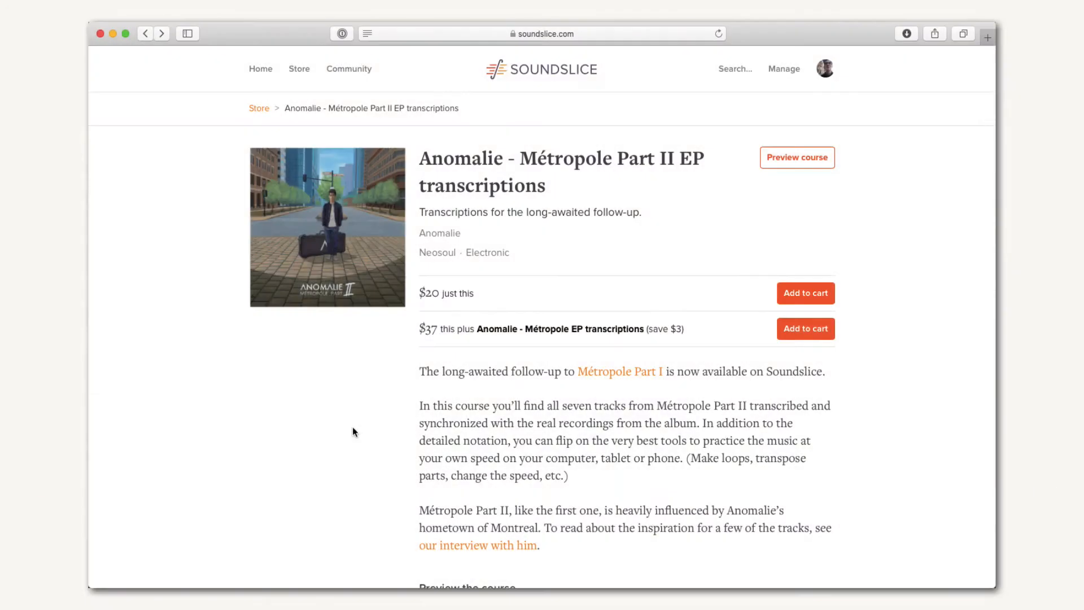
Step: Add Fingerstyle #4 as a free preview slice under the course's Free preview slices
scroll("down", 3)
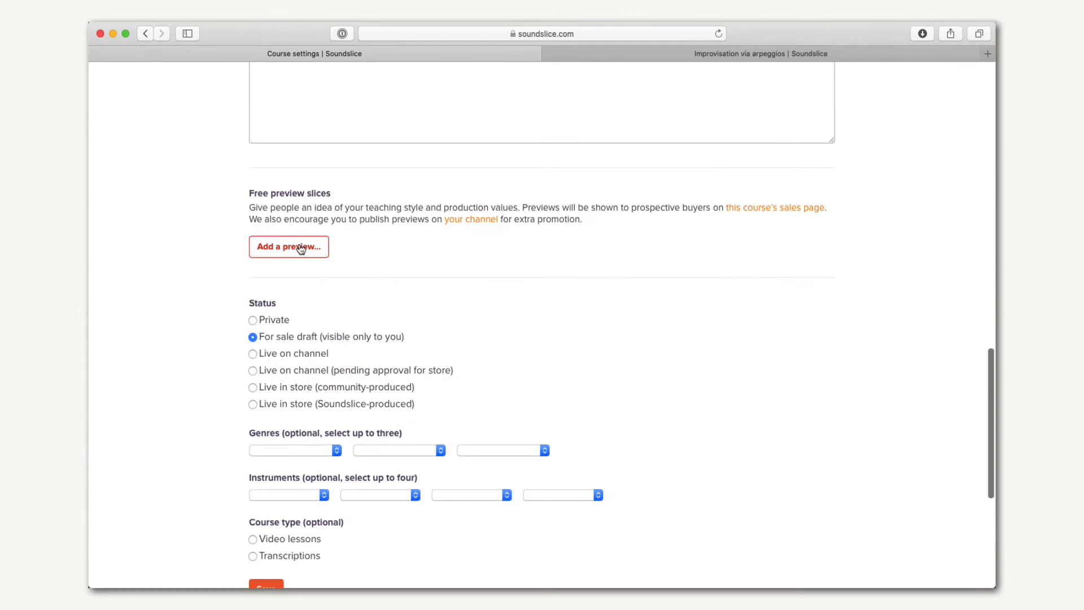
left_click(288, 246)
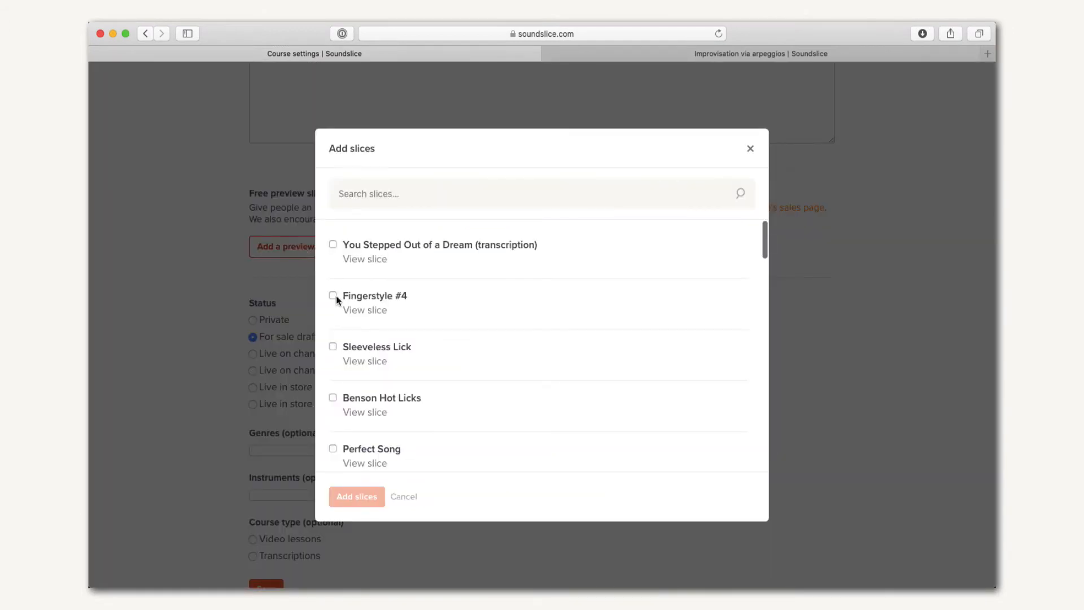
left_click(332, 296)
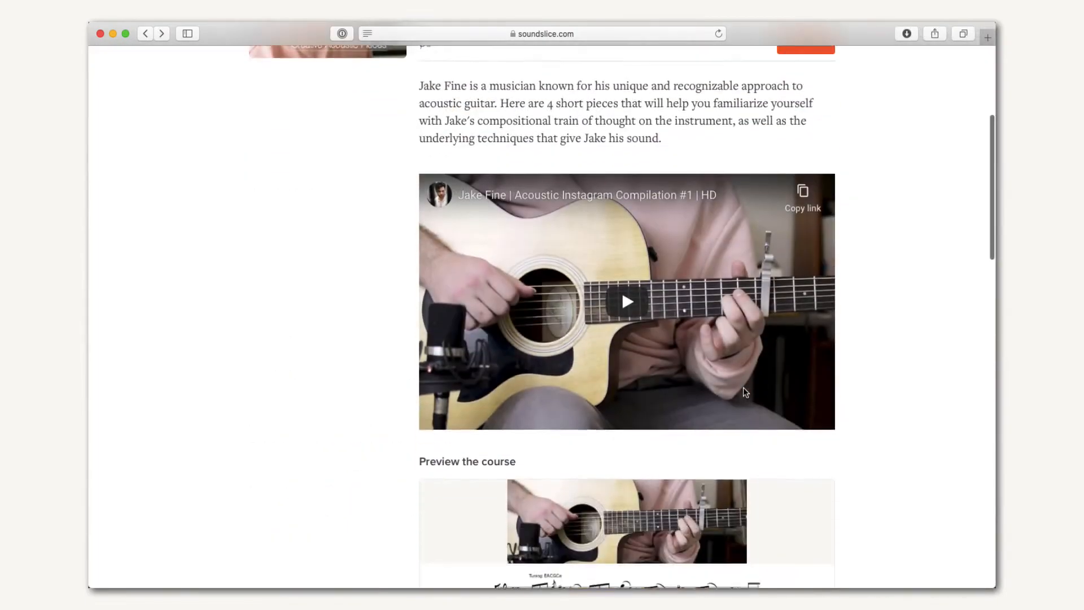
scroll("down", 3)
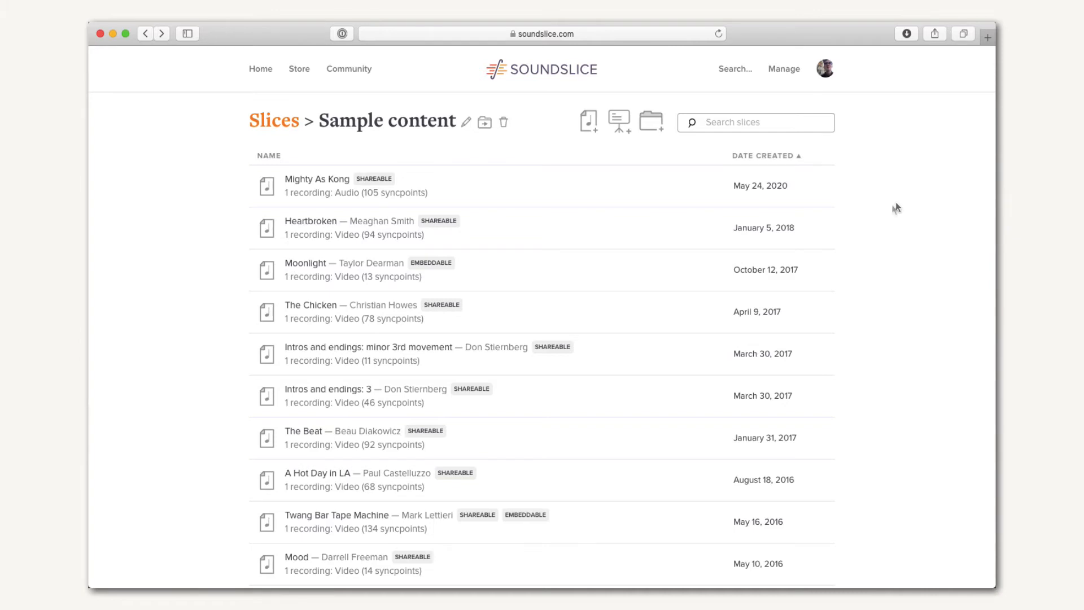
Step: Duplicate the Moonlight slice in Sample content and open the Duplicate of Moonlight copy
left_click(814, 269)
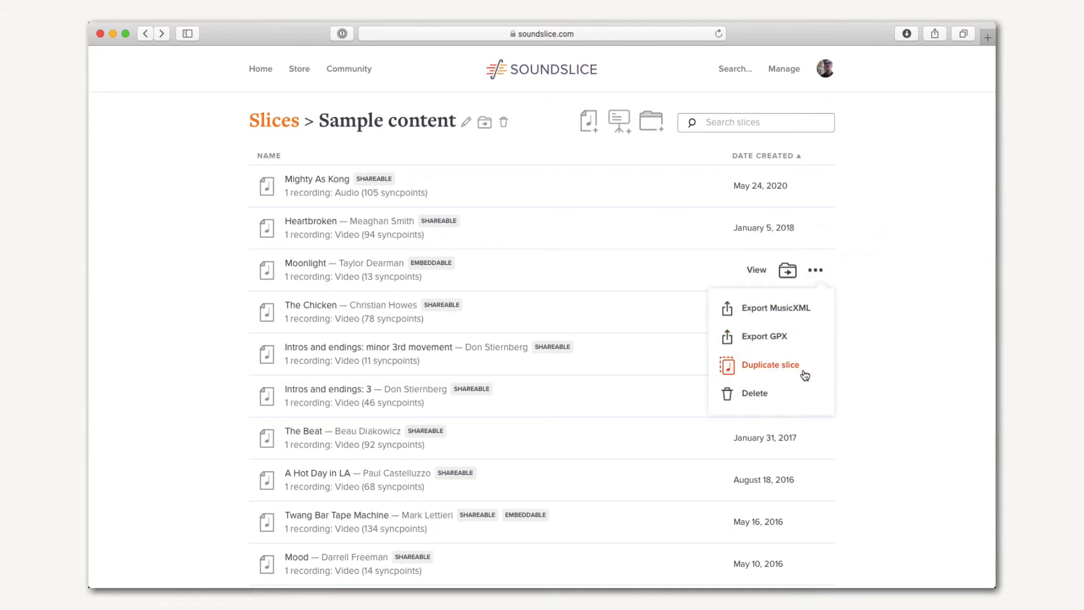
left_click(770, 364)
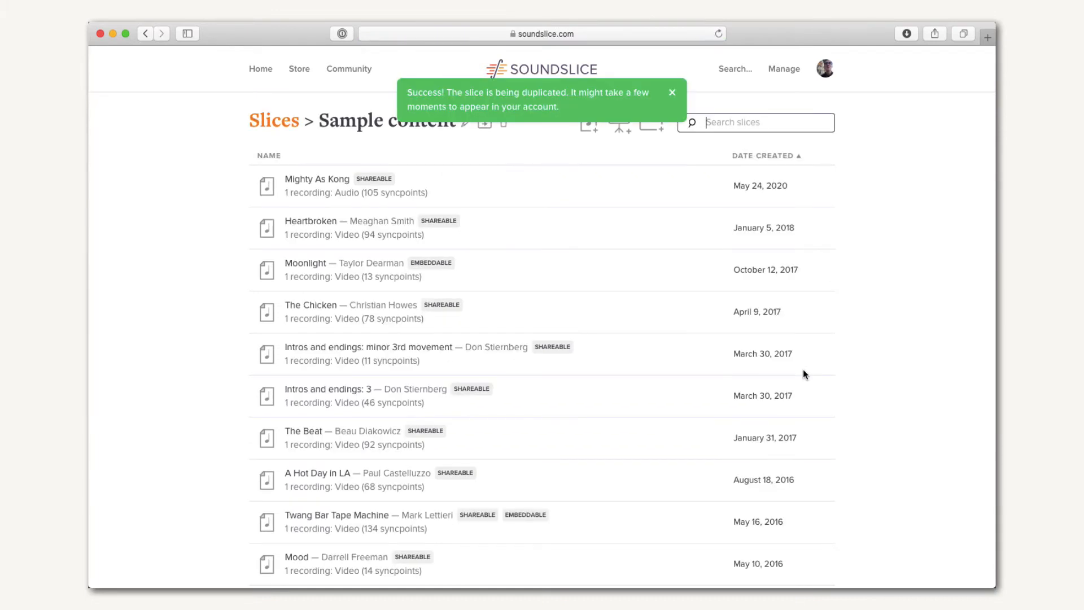
mouse_move(808, 189)
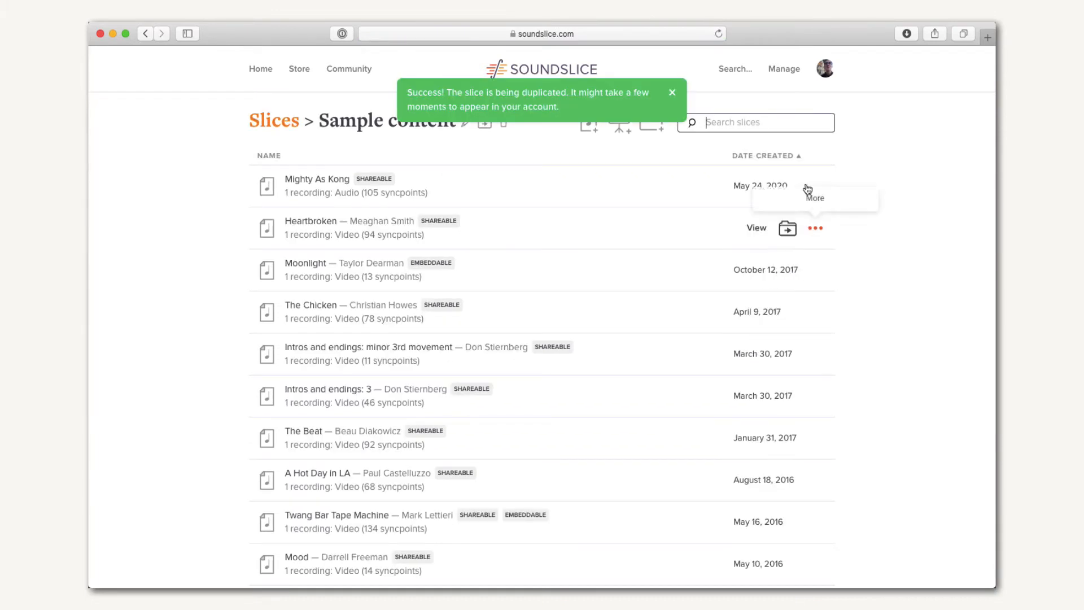
left_click(671, 92)
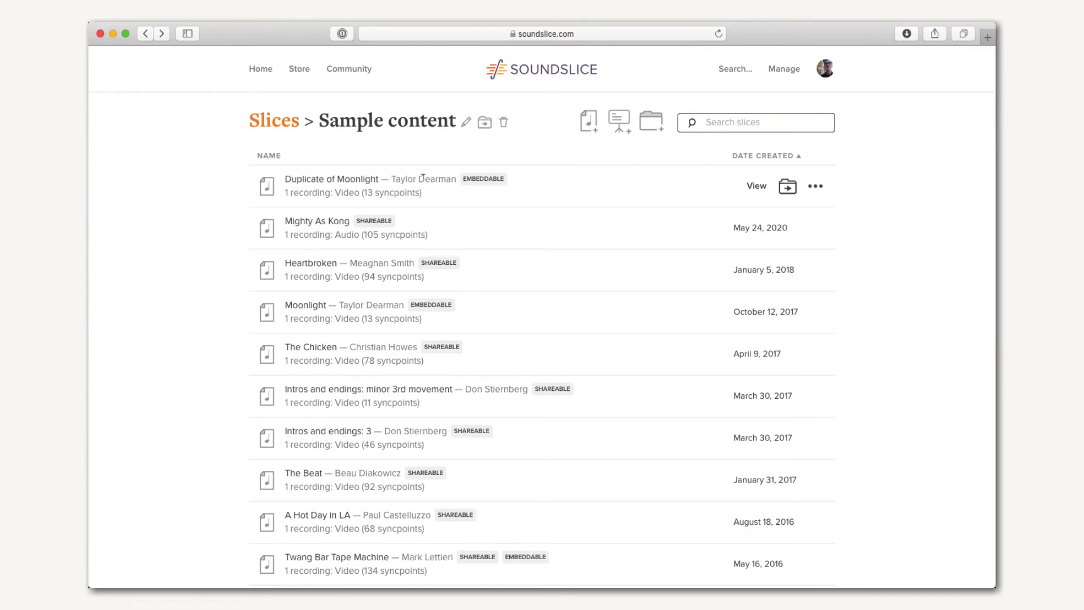
left_click(332, 179)
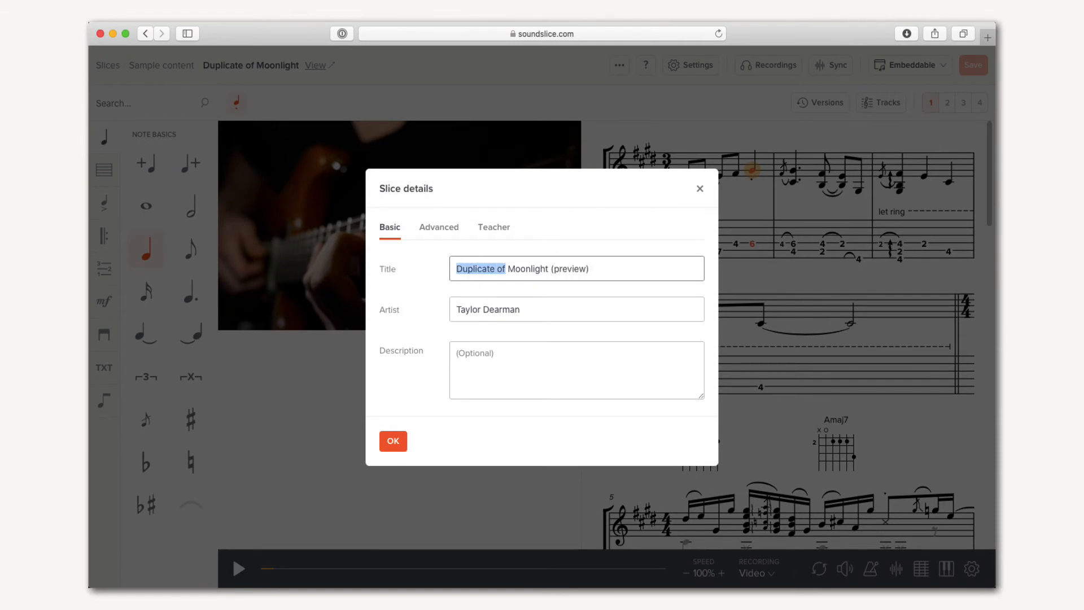
Step: Confirm the title Moonlight (preview) and bring up editing tools for the later bars
left_click(392, 440)
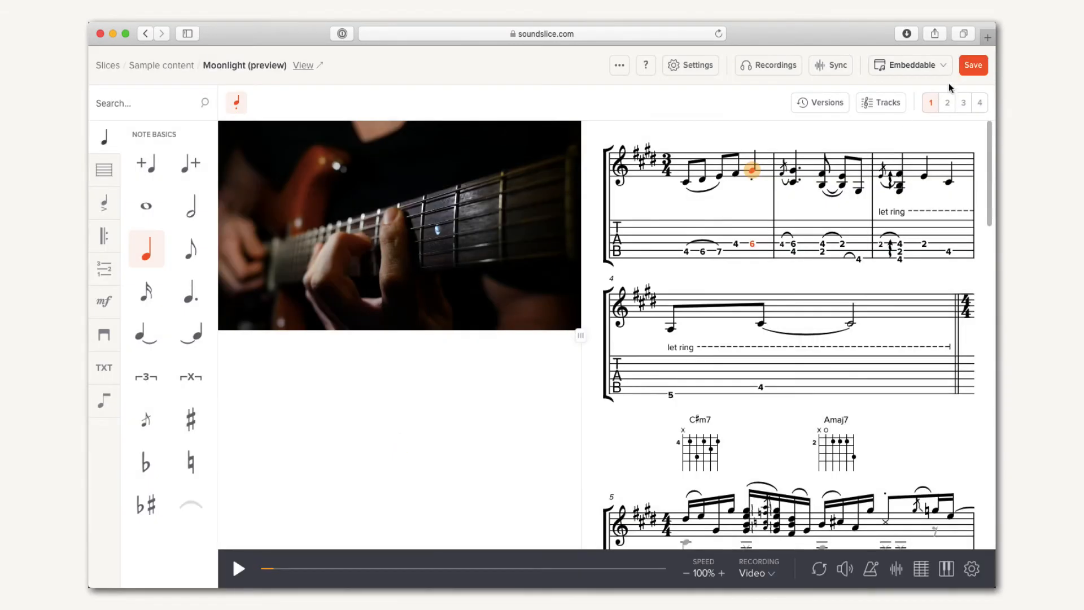
scroll("down", 3)
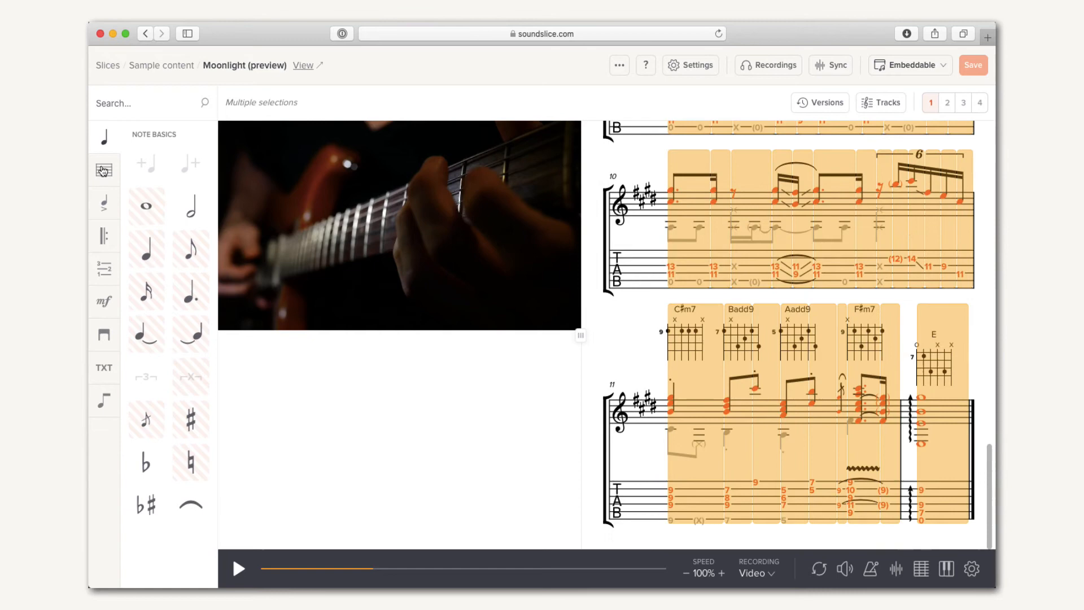
left_click(831, 66)
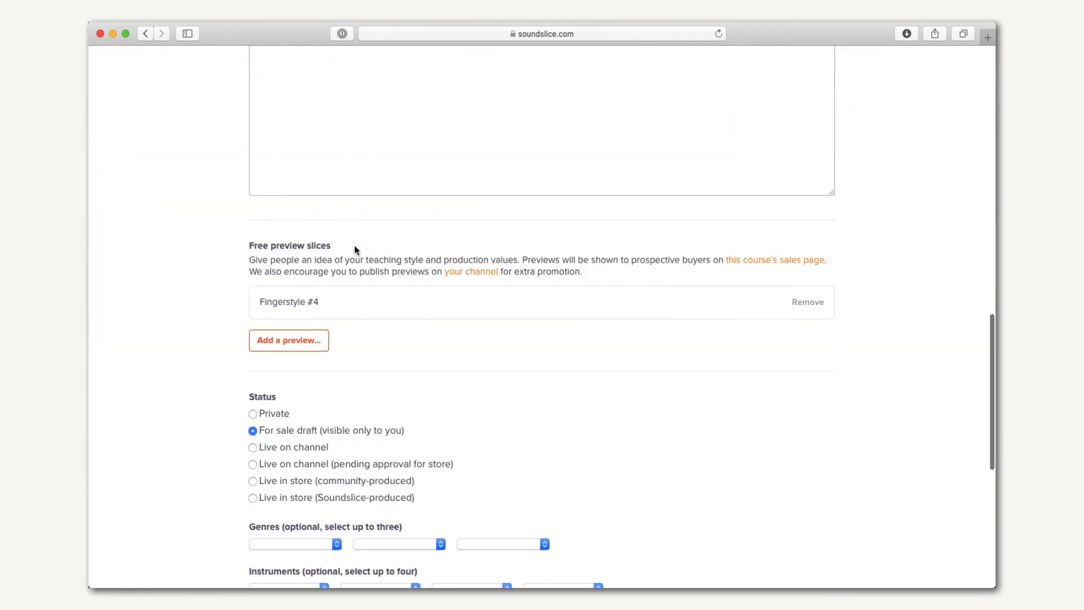
Step: Start adding another free preview slice, landing in the Moonlight (preview) slice
left_click(288, 340)
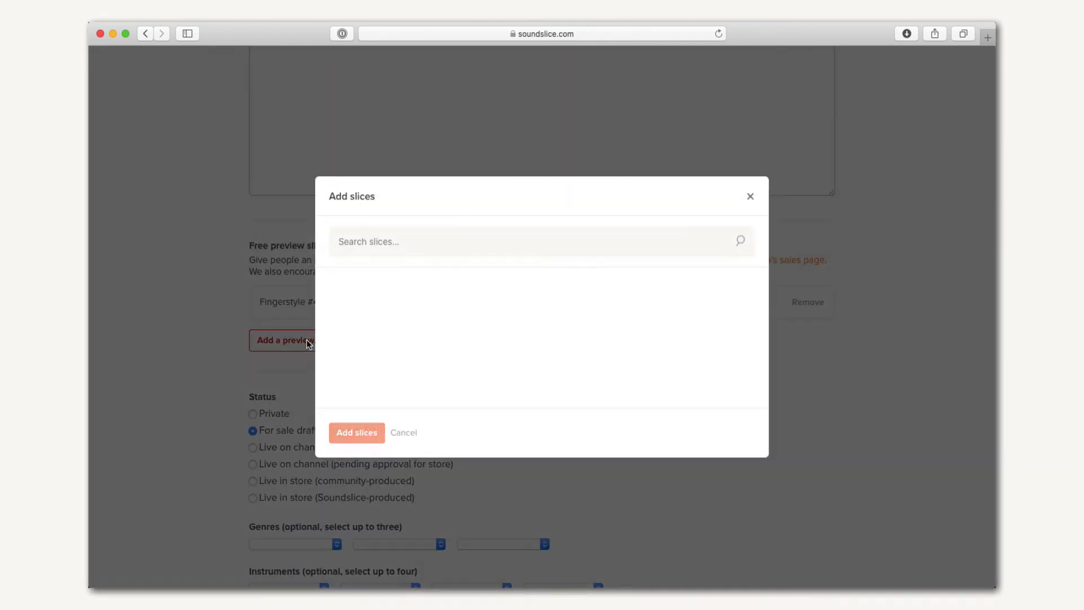
left_click(332, 386)
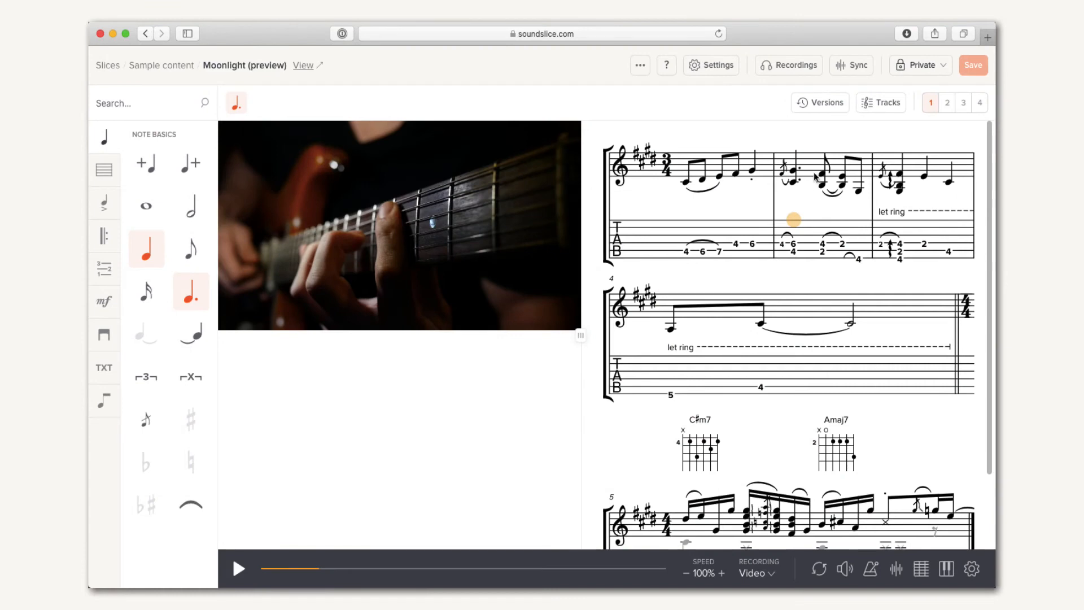
Step: Publish Moonlight (preview) to the channel with description 'A solo guitar piece I w...'
left_click(920, 65)
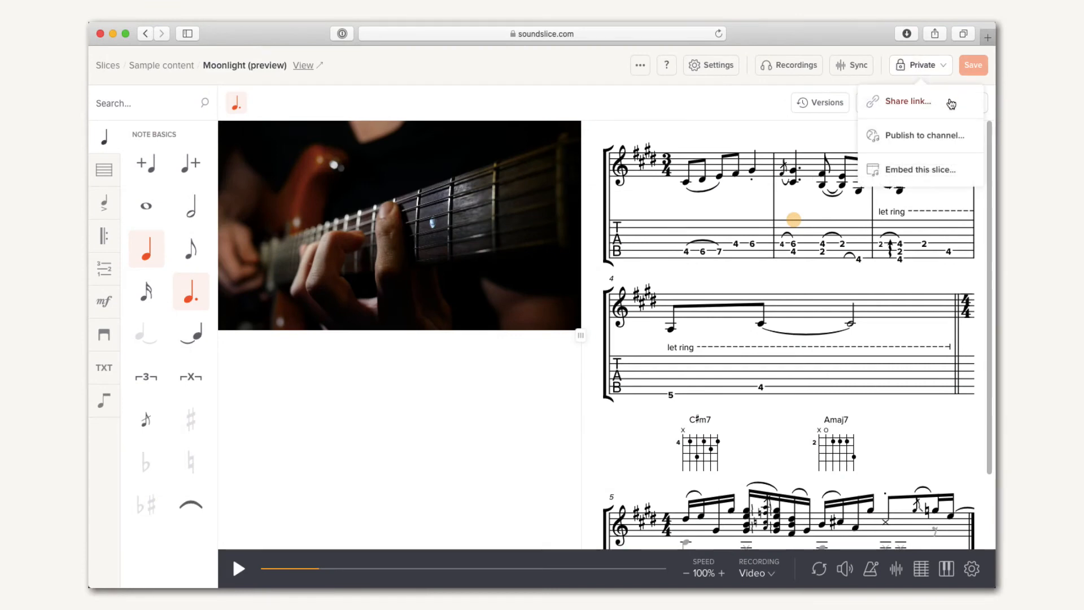
left_click(923, 136)
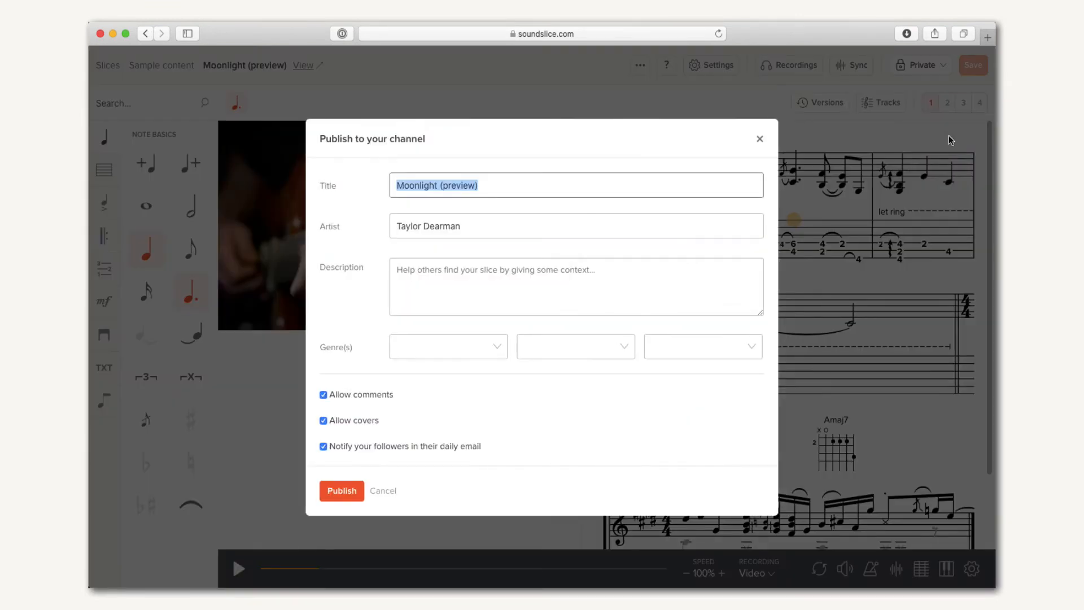
type("A solo guitar piece I w")
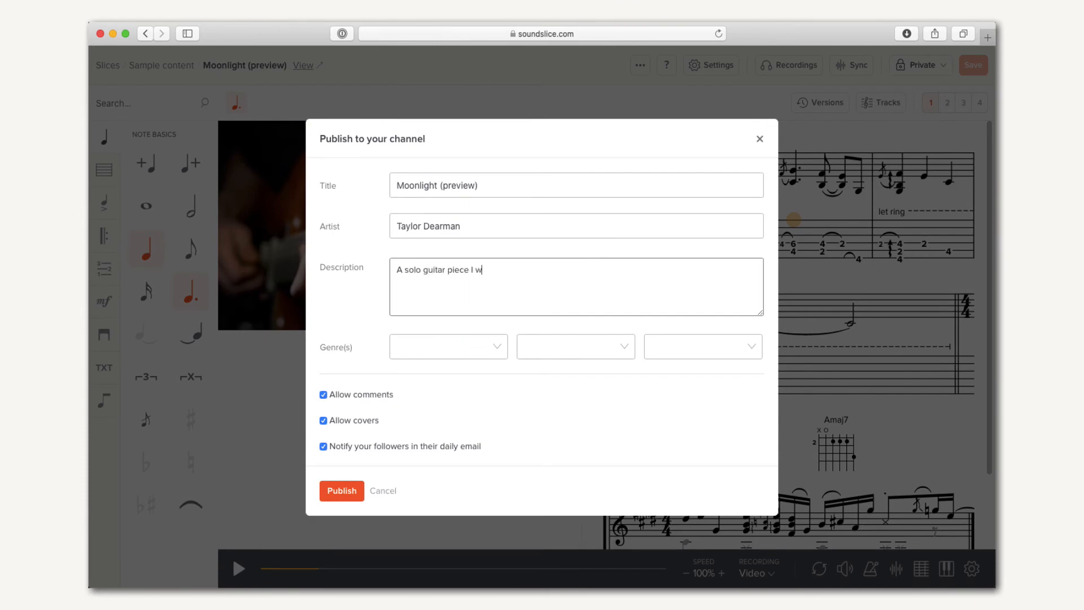
left_click(448, 347)
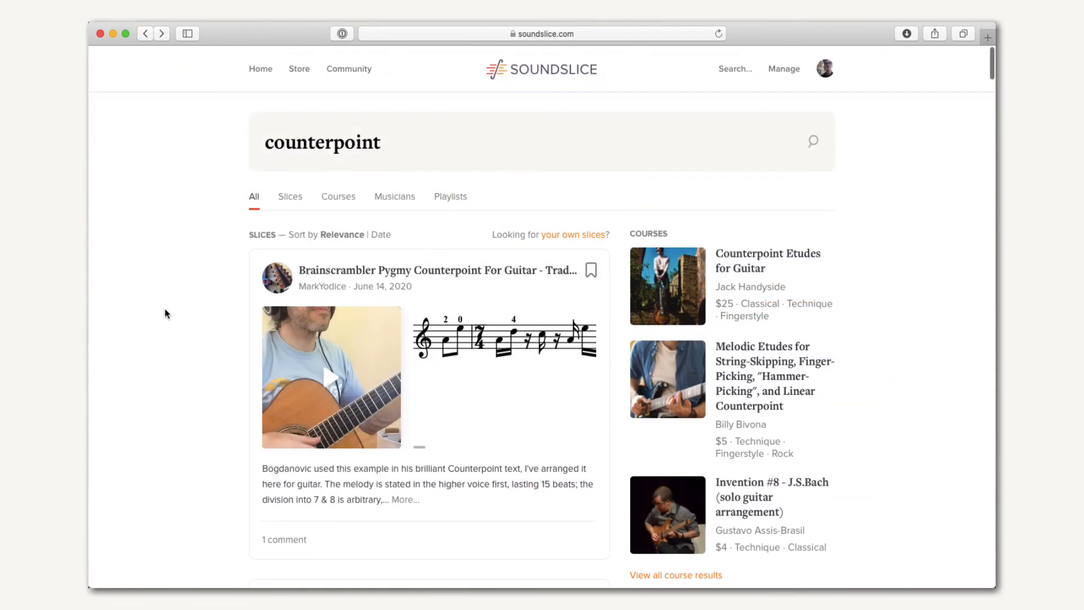
Step: View the Counterpoint Etude 4 (sample) slice and the course it comes from
scroll("down", 3)
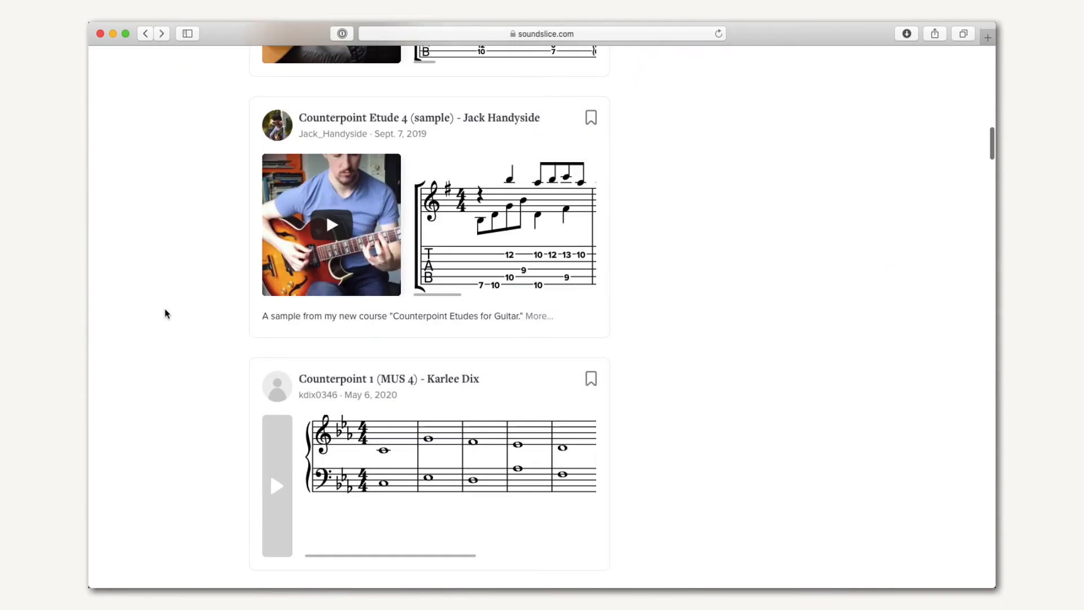
left_click(330, 224)
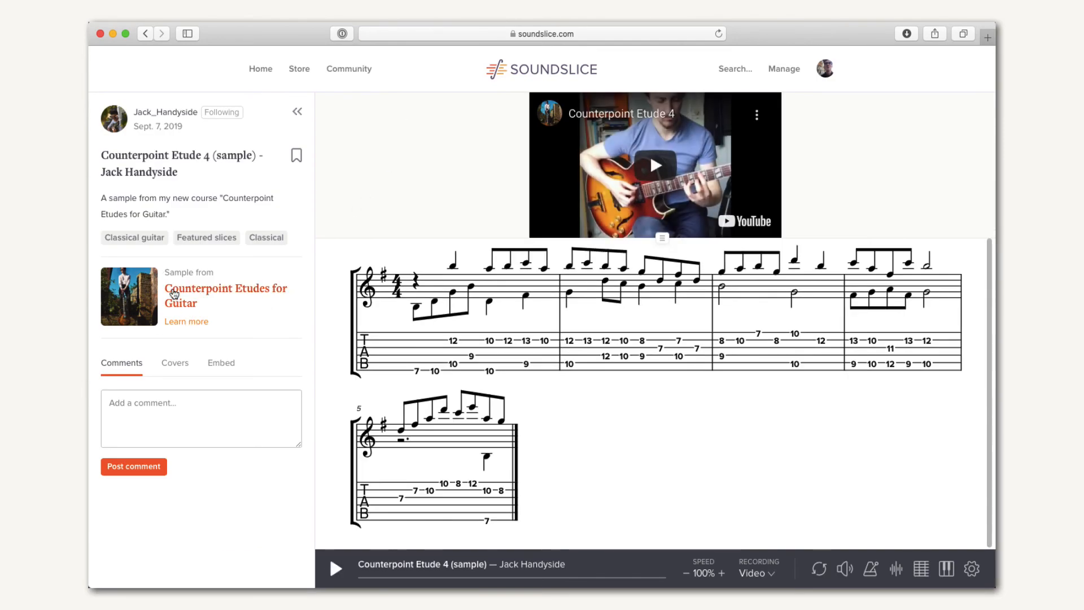
left_click(266, 237)
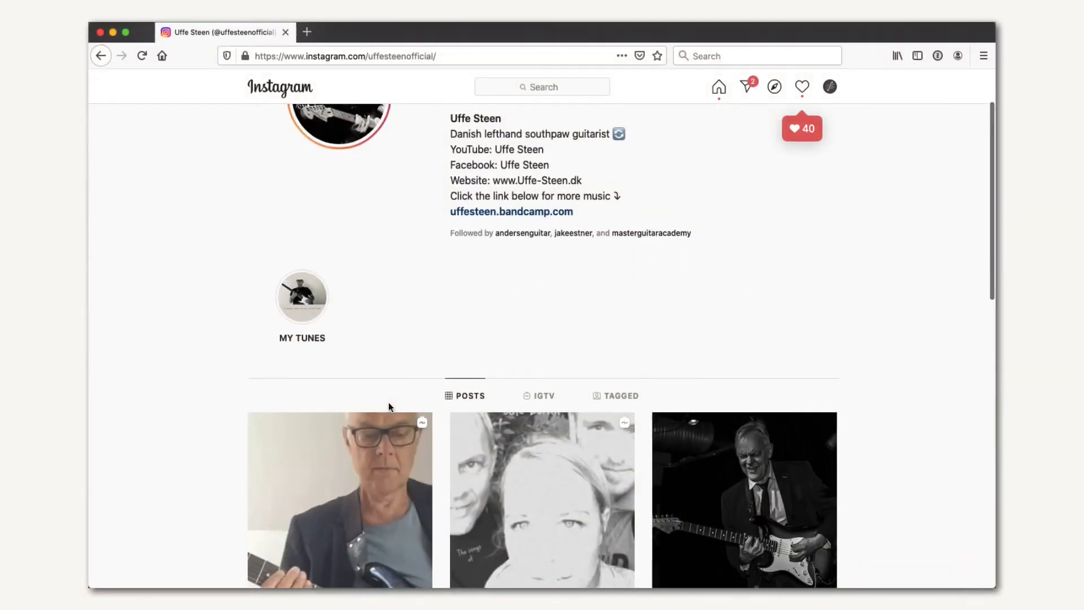
Step: Follow the guitarist's Instagram post link to the Five standards course store page
left_click(338, 504)
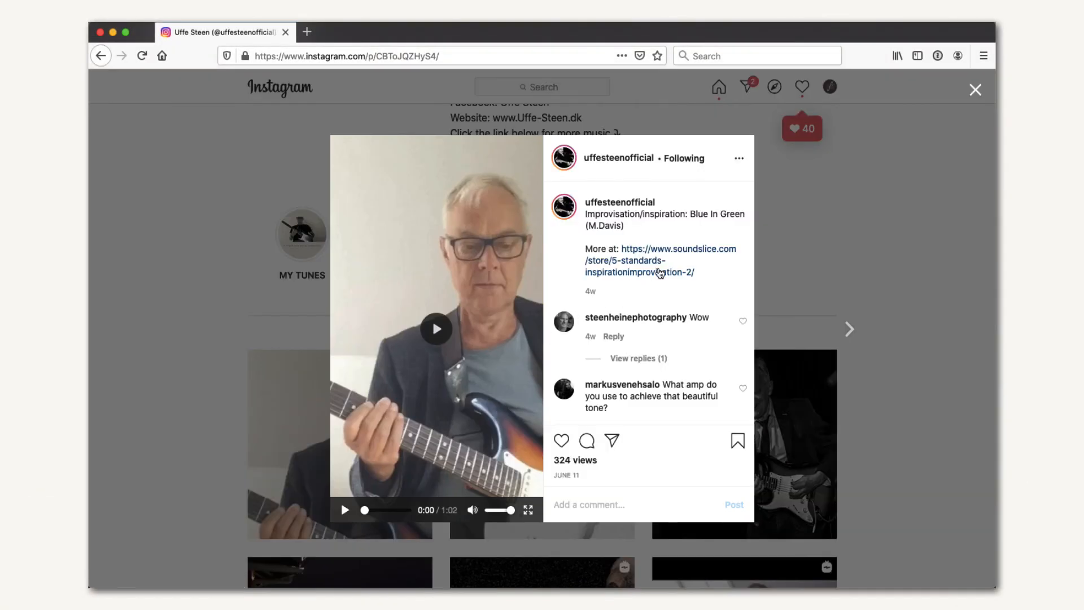
left_click(660, 272)
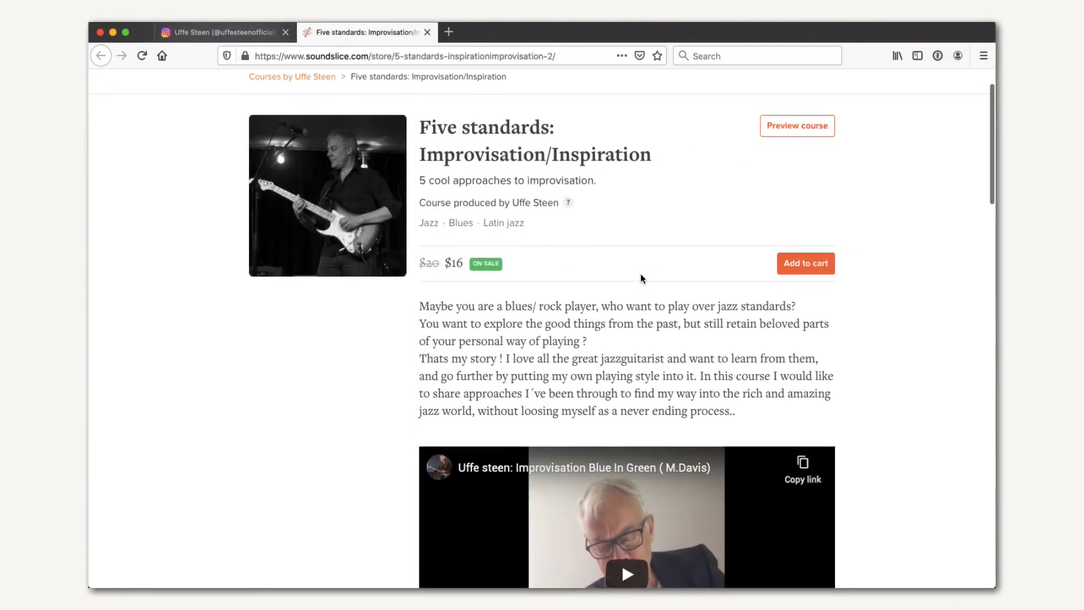